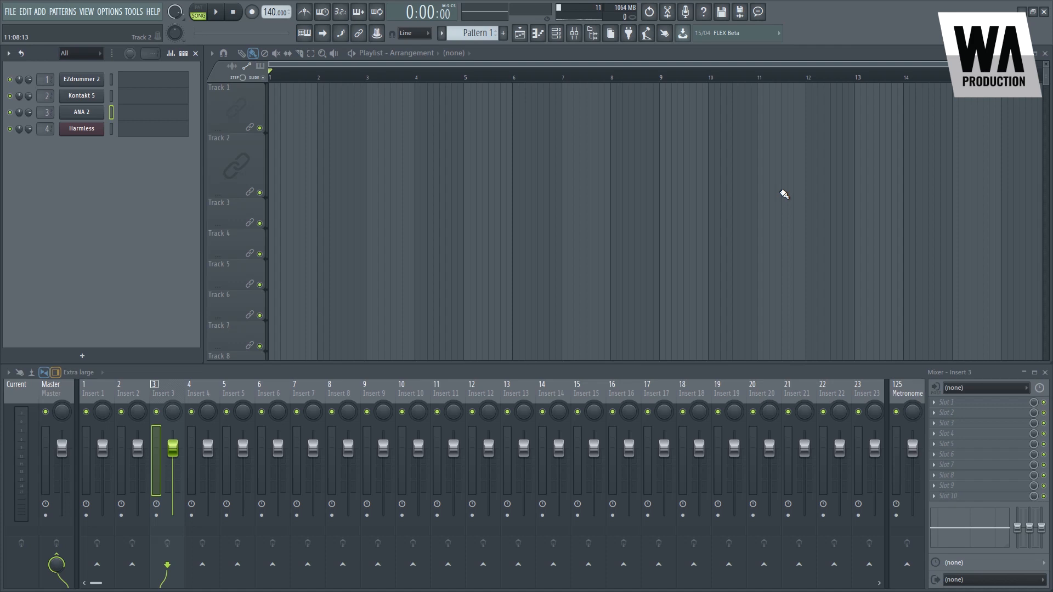
# Draw two long notes in Harmless's Pattern 1 piano roll, then bring up ANA 2
pyautogui.click(112, 11)
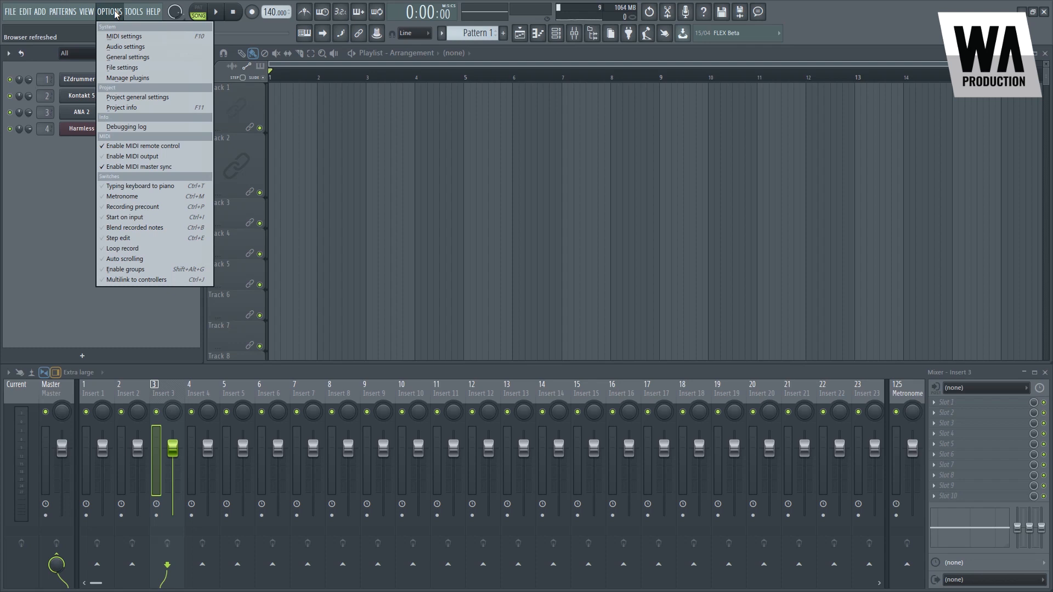
pyautogui.moveTo(232, 53)
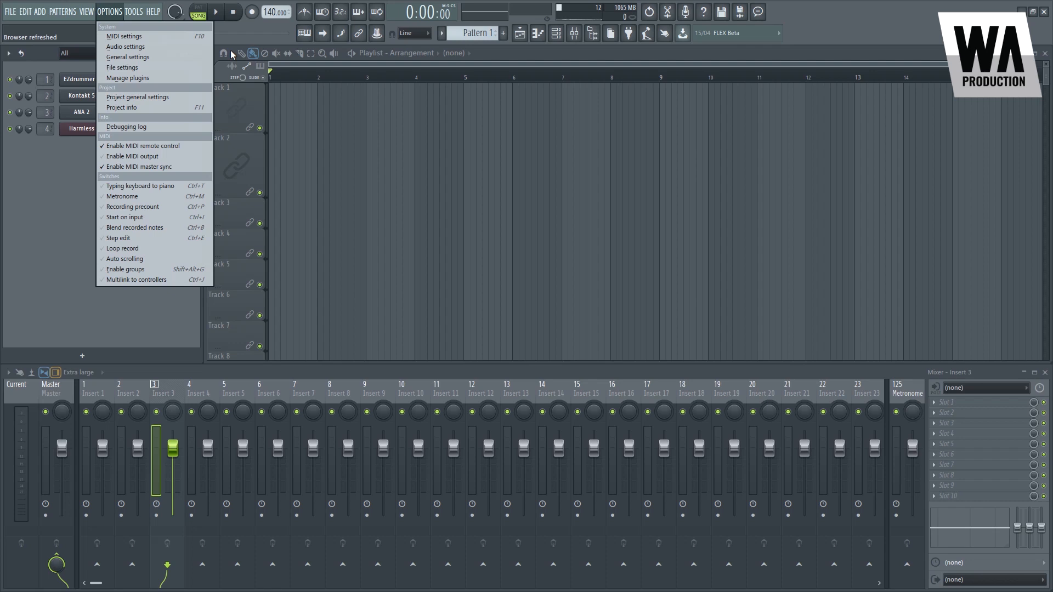
pyautogui.moveTo(300, 107)
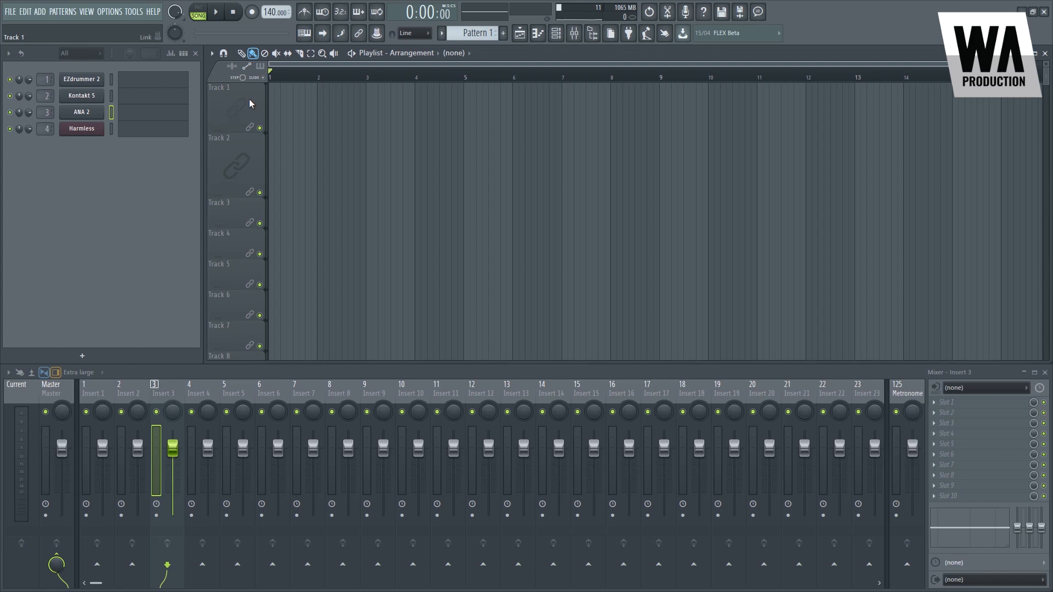
pyautogui.click(80, 112)
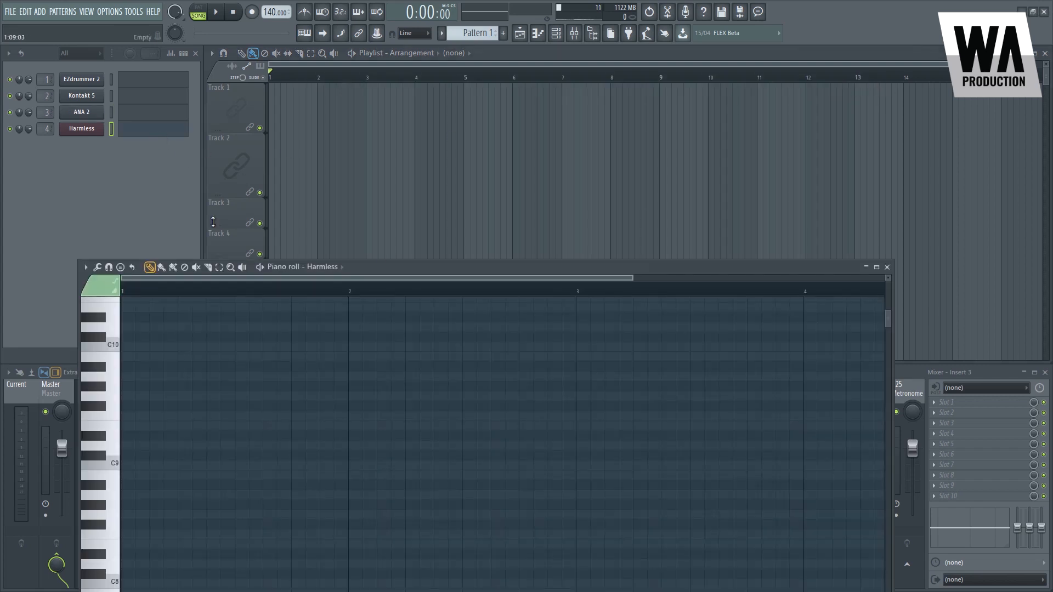
pyautogui.click(82, 129)
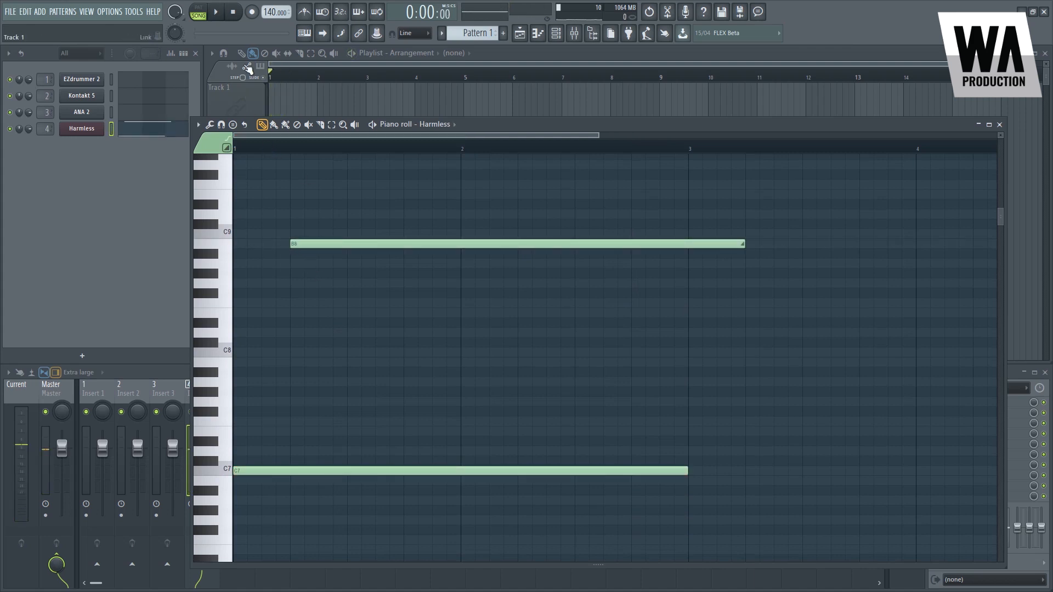
pyautogui.click(216, 11)
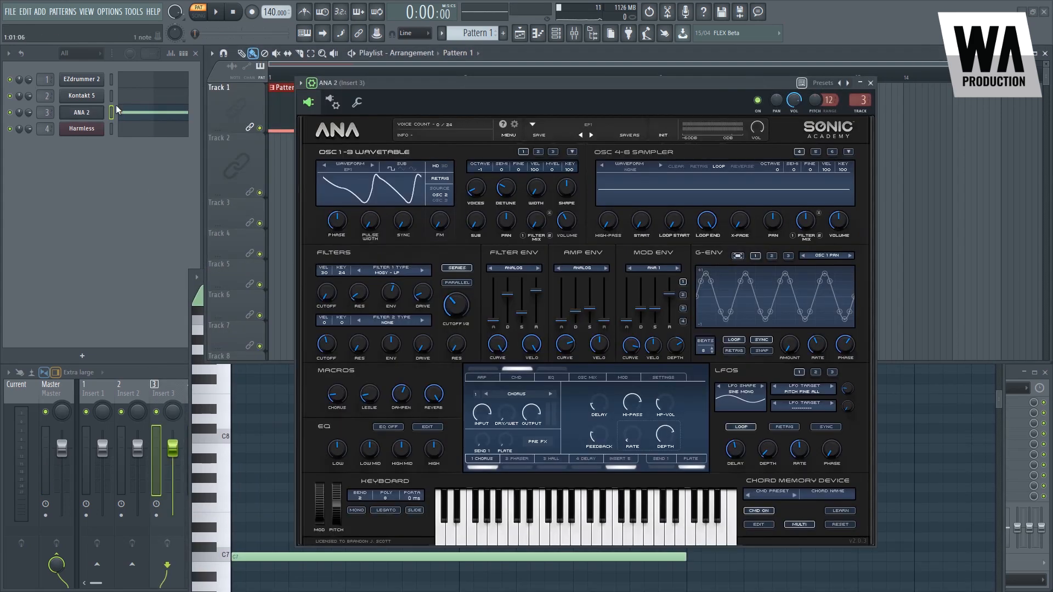
# Create a Channel pitch automation clip from ANA 2's pitch knob and return to Harmless
pyautogui.rightClick(815, 99)
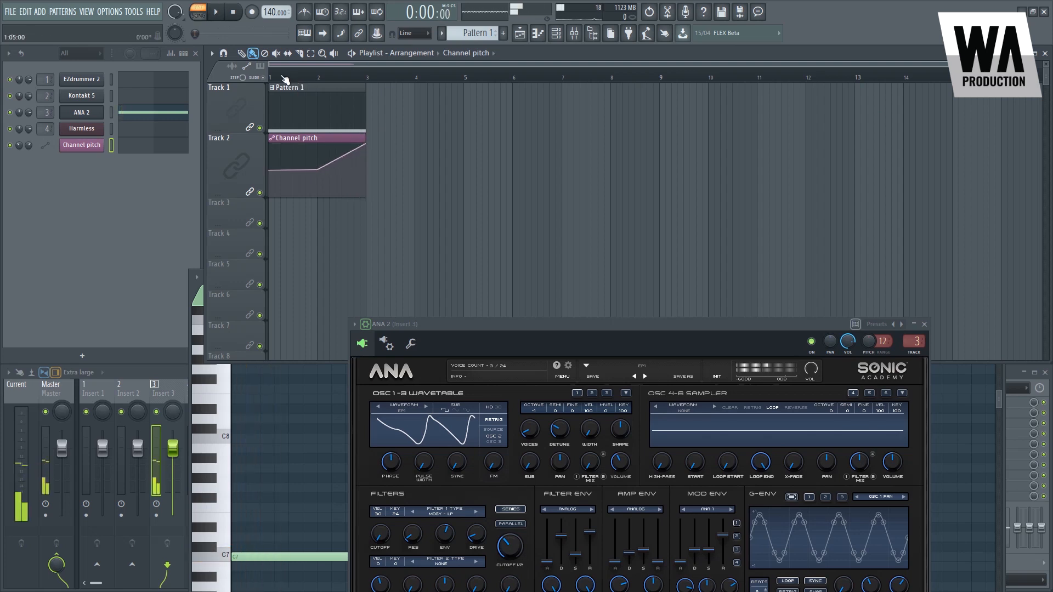
pyautogui.click(214, 11)
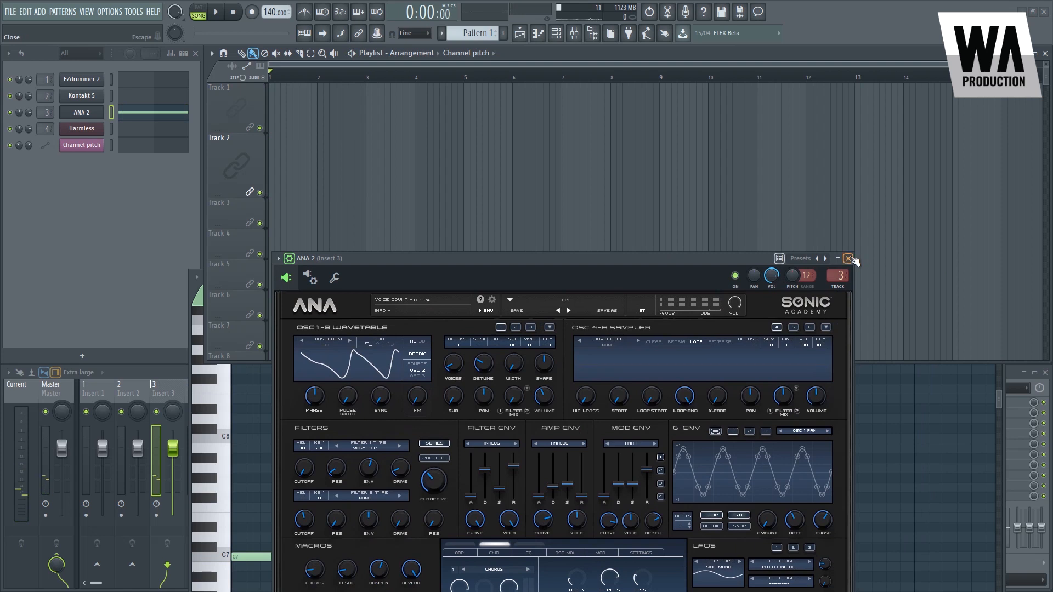
pyautogui.click(849, 258)
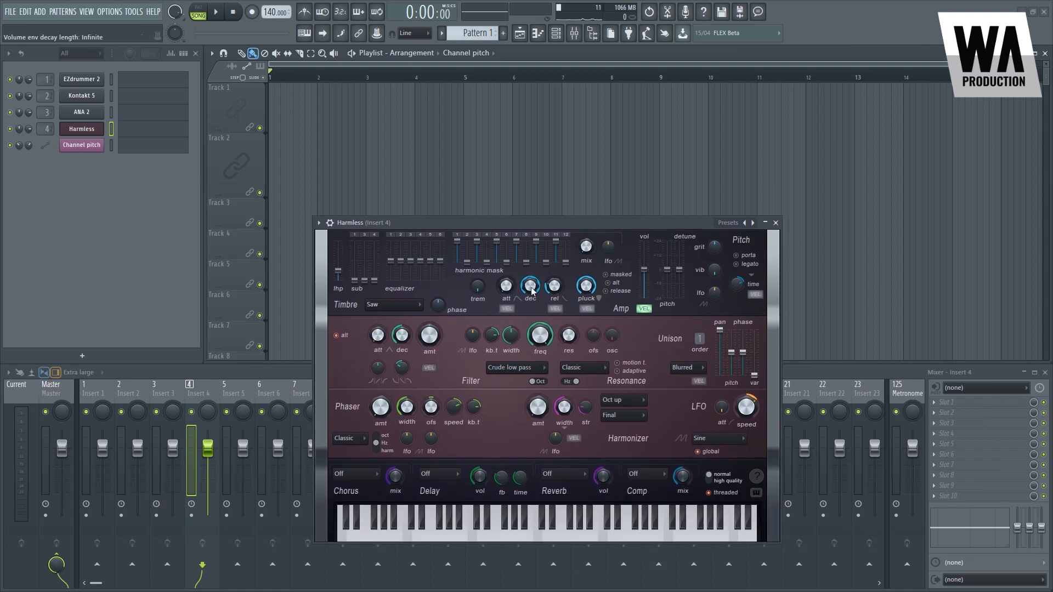
# Create a Volume env decay length automation clip from Harmless's decay knob
pyautogui.rightClick(530, 285)
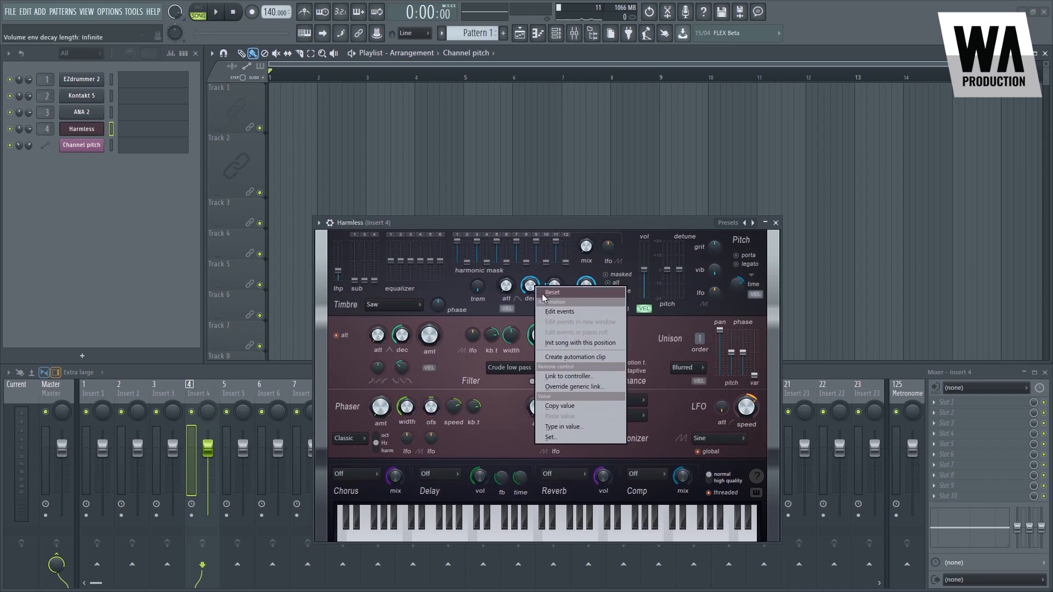
pyautogui.click(575, 356)
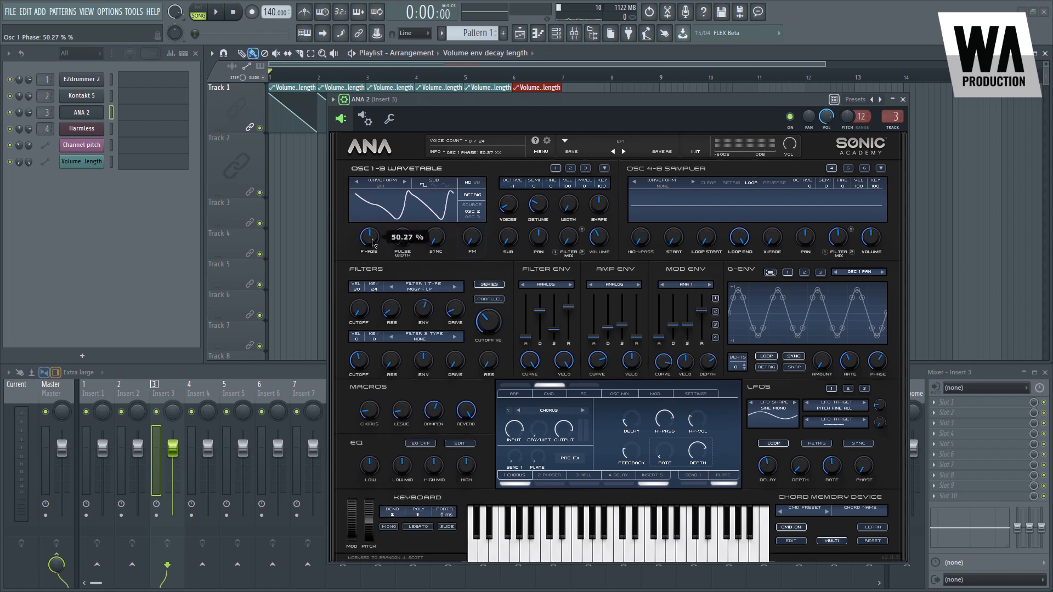
# Create an Osc 1 Phase automation clip for ANA 2 on Track 2
pyautogui.click(134, 11)
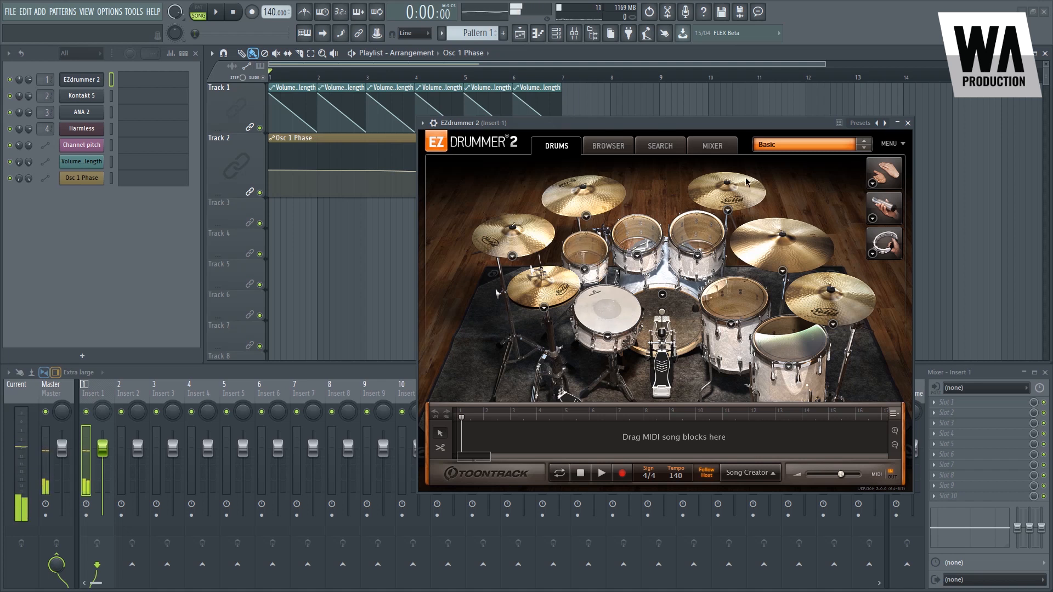
# Review EZdrummer 2's internal drum mixer and the wrapper's processing/output connection options
pyautogui.click(710, 146)
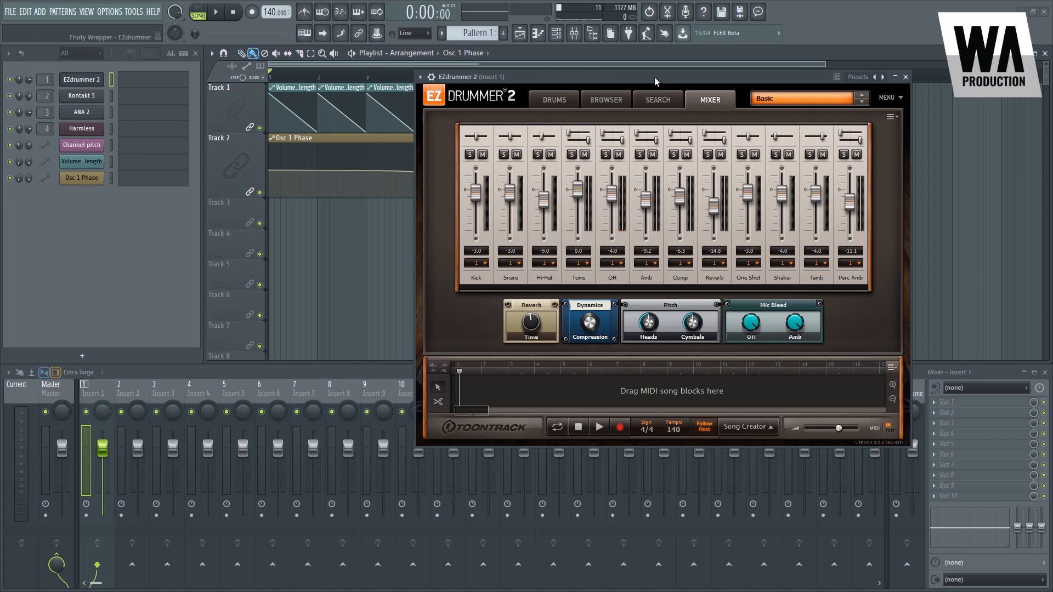
pyautogui.moveTo(655, 76); pyautogui.dragTo(620, 107)
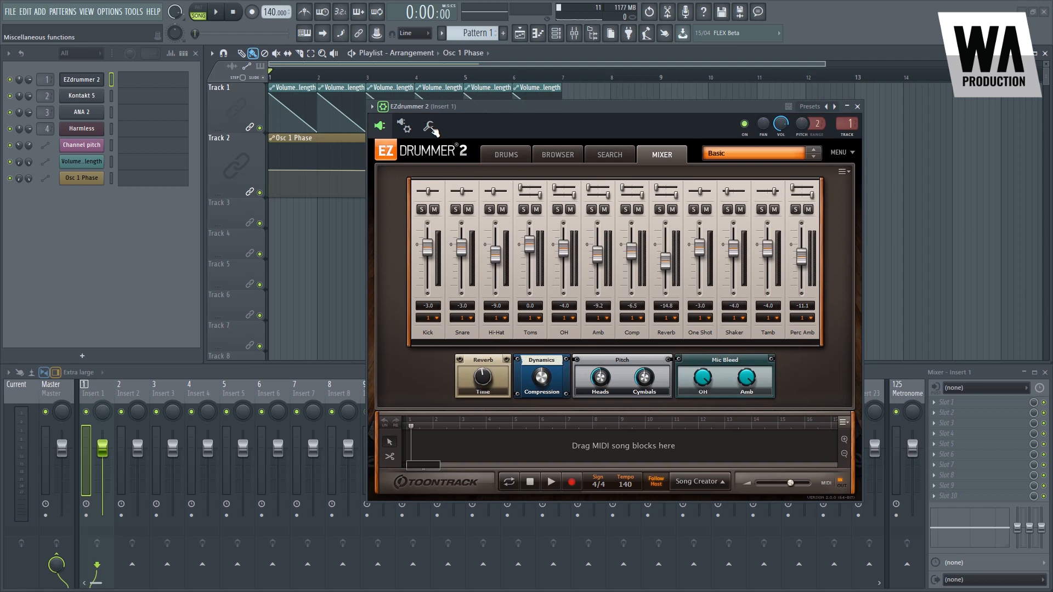
pyautogui.click(405, 127)
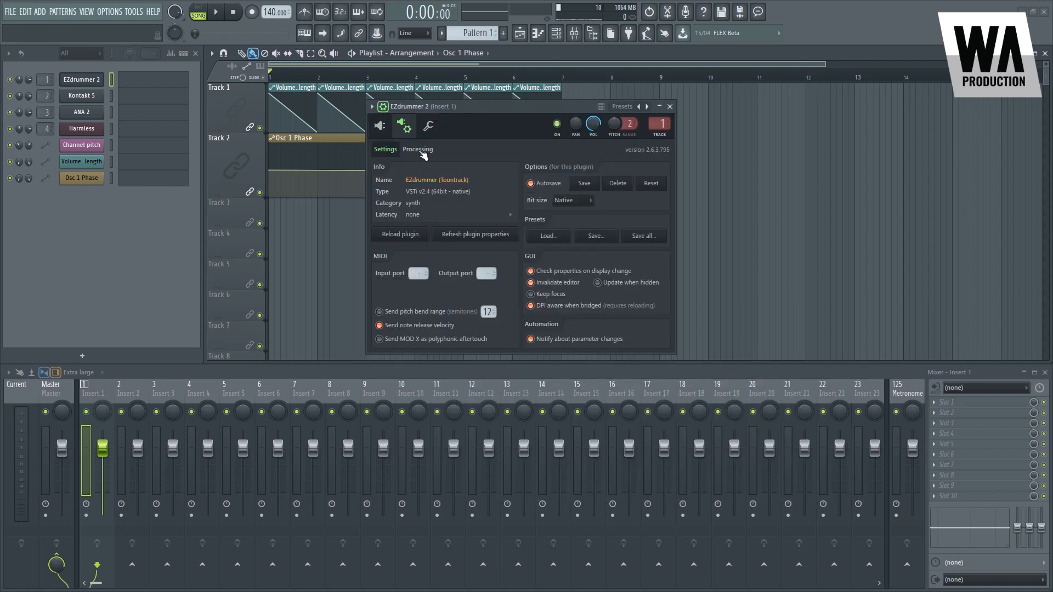
pyautogui.click(417, 149)
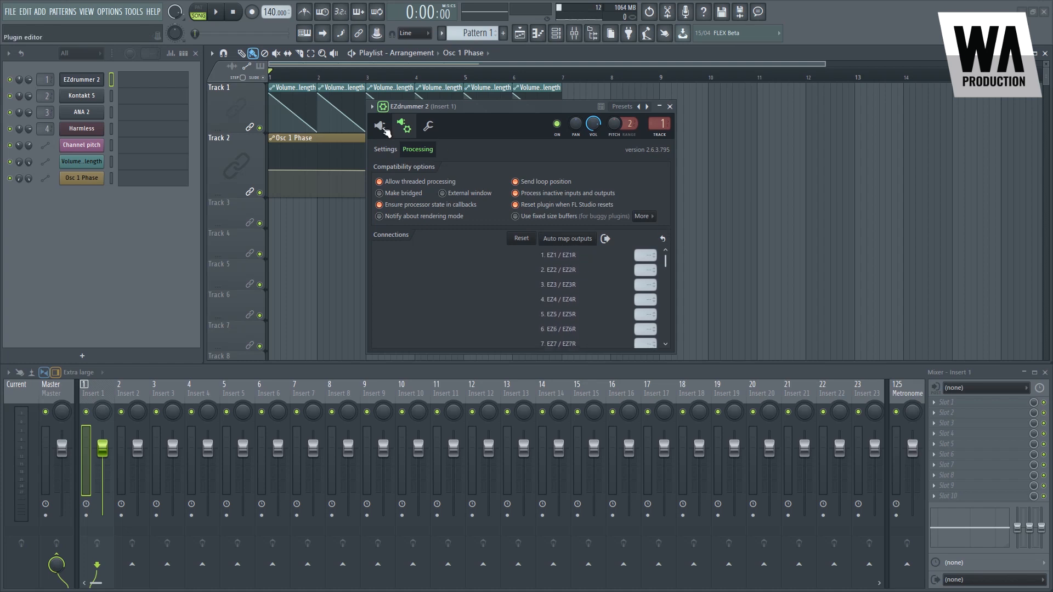
pyautogui.click(428, 127)
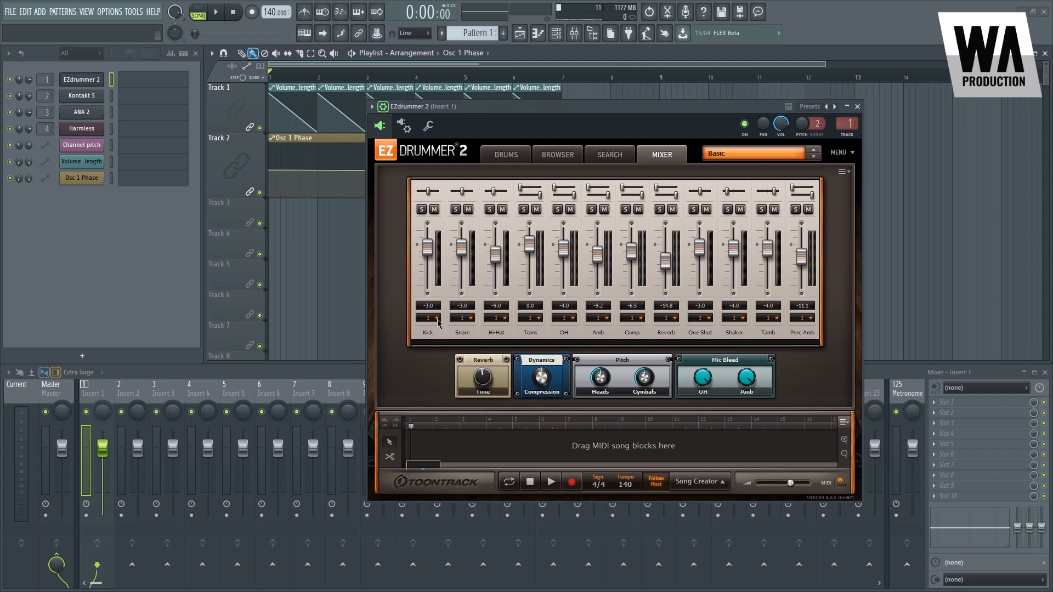
# Set EZdrummer 2's kick output to Multichannel and auto-map its outputs to consecutive mixer inserts
pyautogui.click(426, 318)
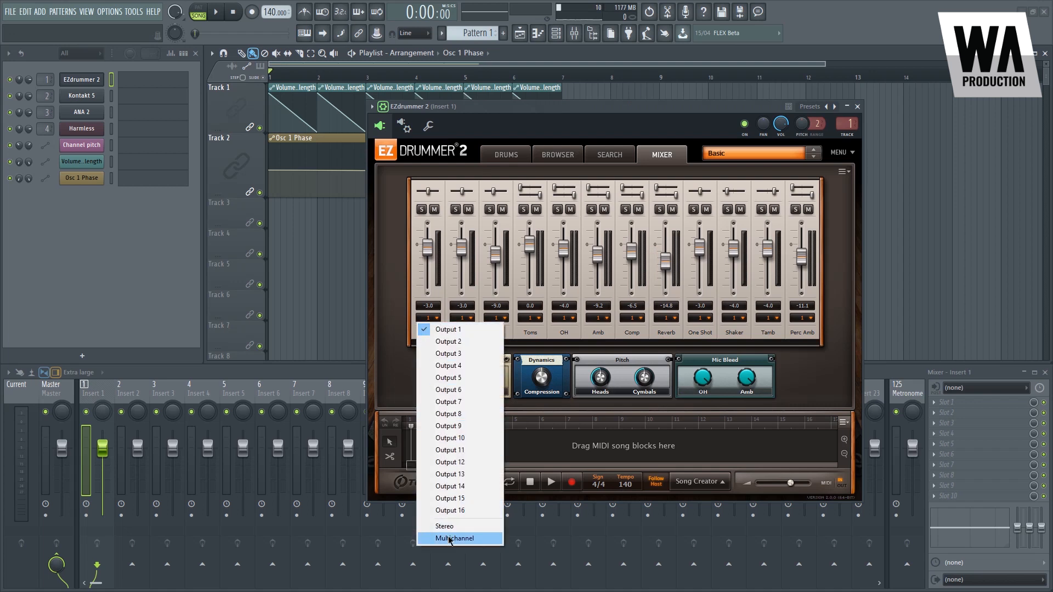
pyautogui.click(454, 537)
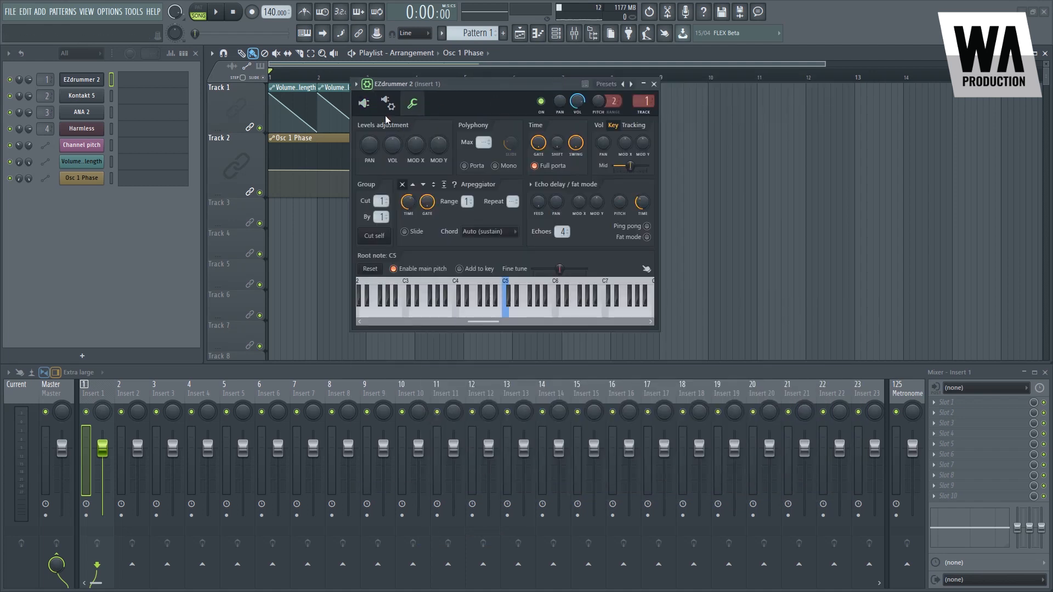
pyautogui.click(387, 103)
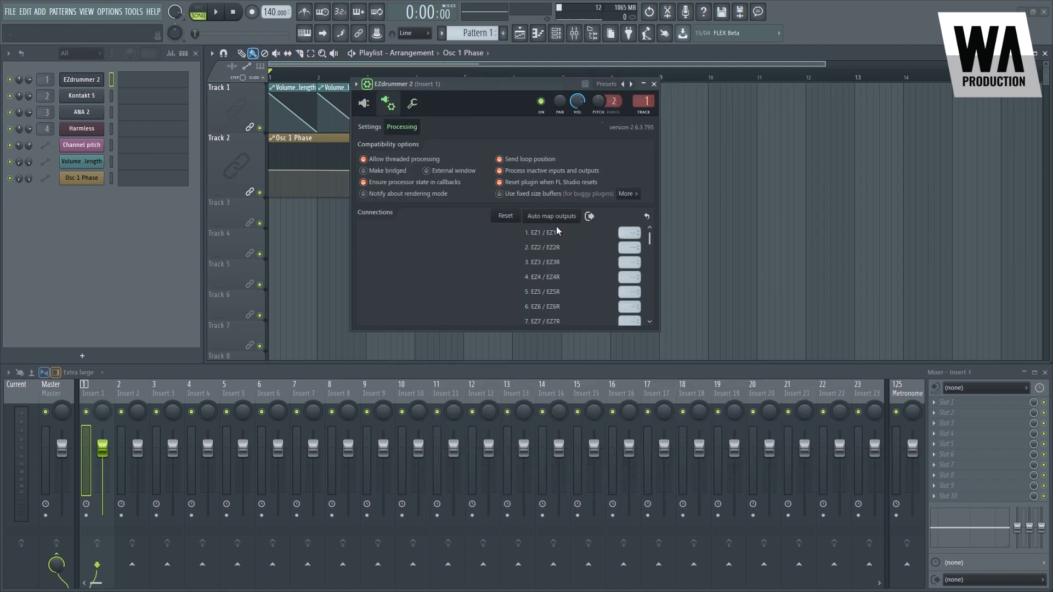
pyautogui.click(552, 216)
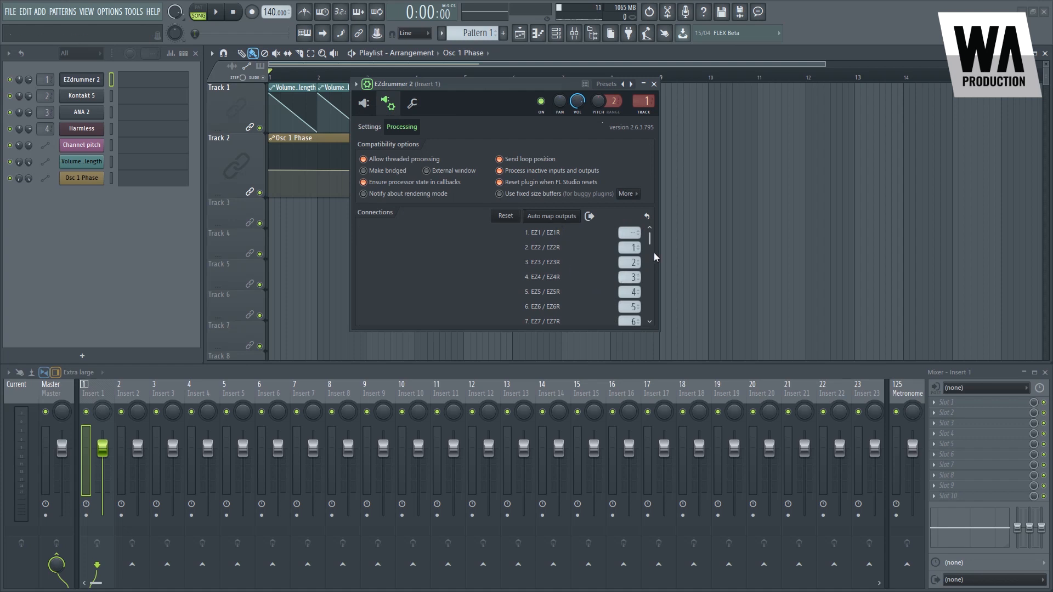
pyautogui.scroll(-3)
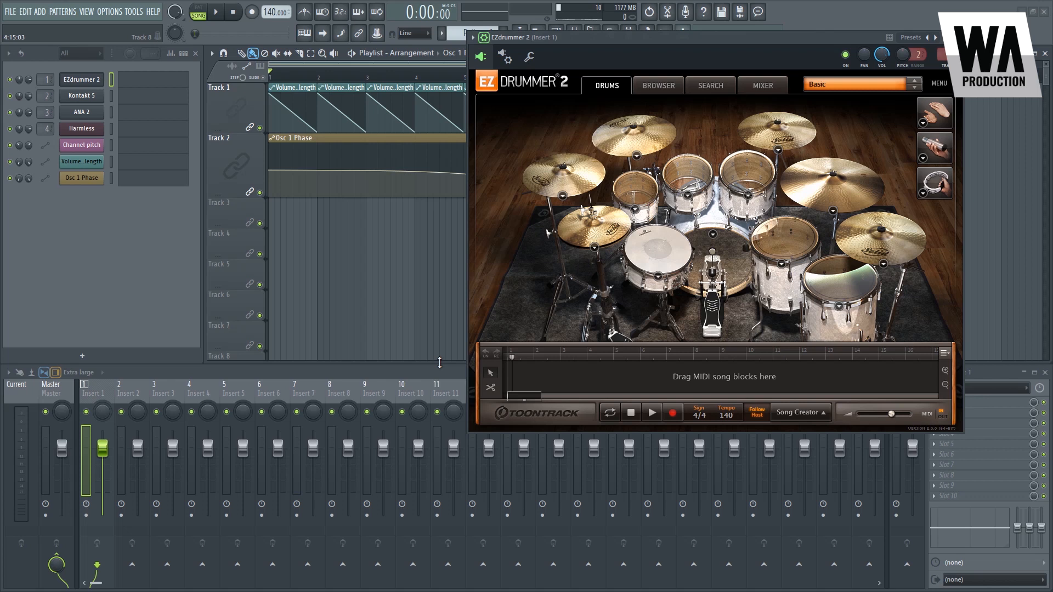
pyautogui.moveTo(737, 268)
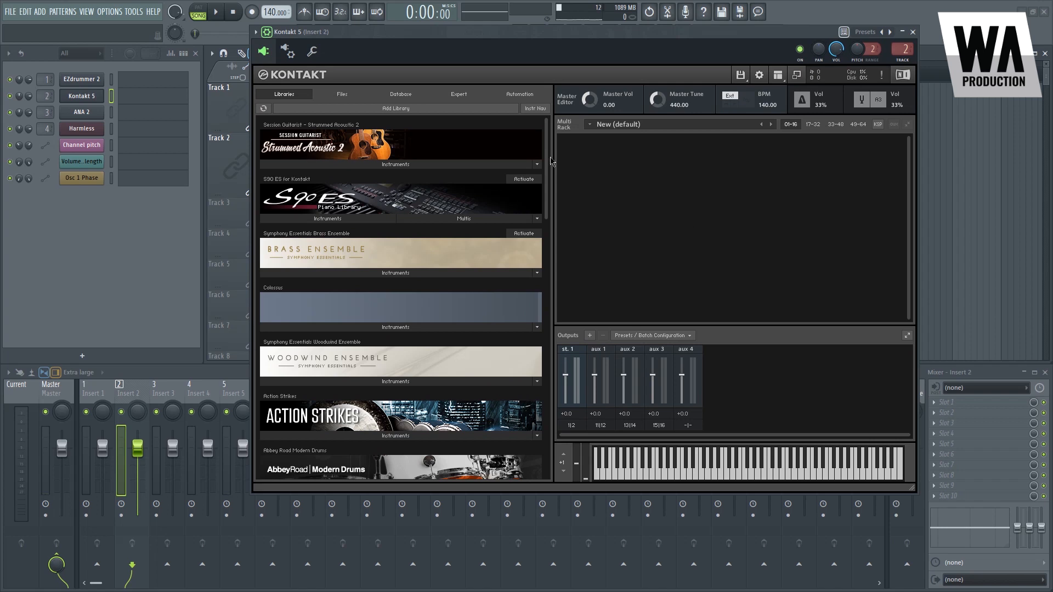
# Scroll Kontakt 5's library list and bring up its channel settings page
pyautogui.scroll(-3)
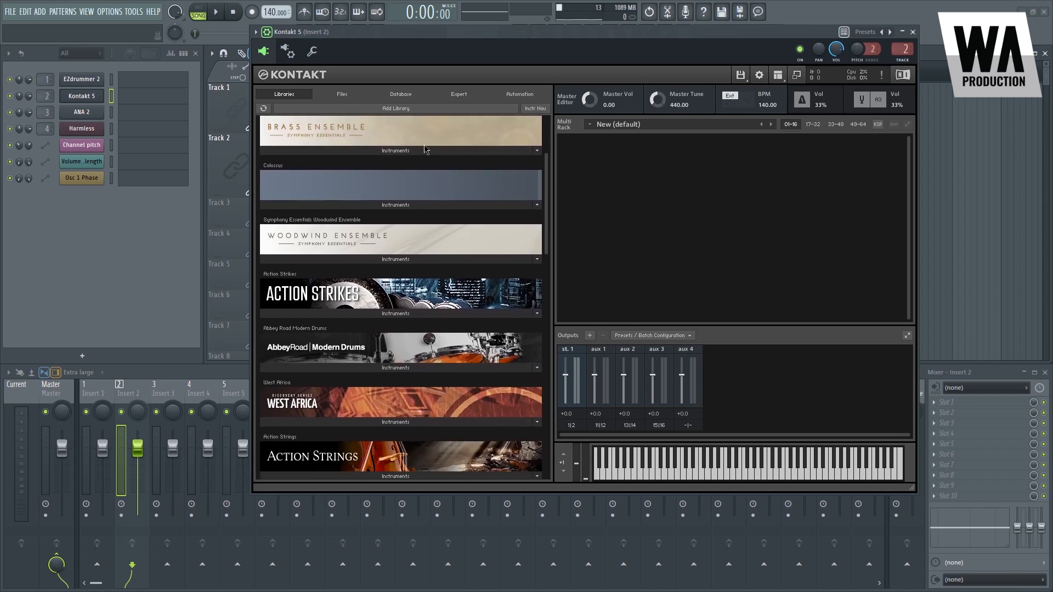
pyautogui.moveTo(406, 188)
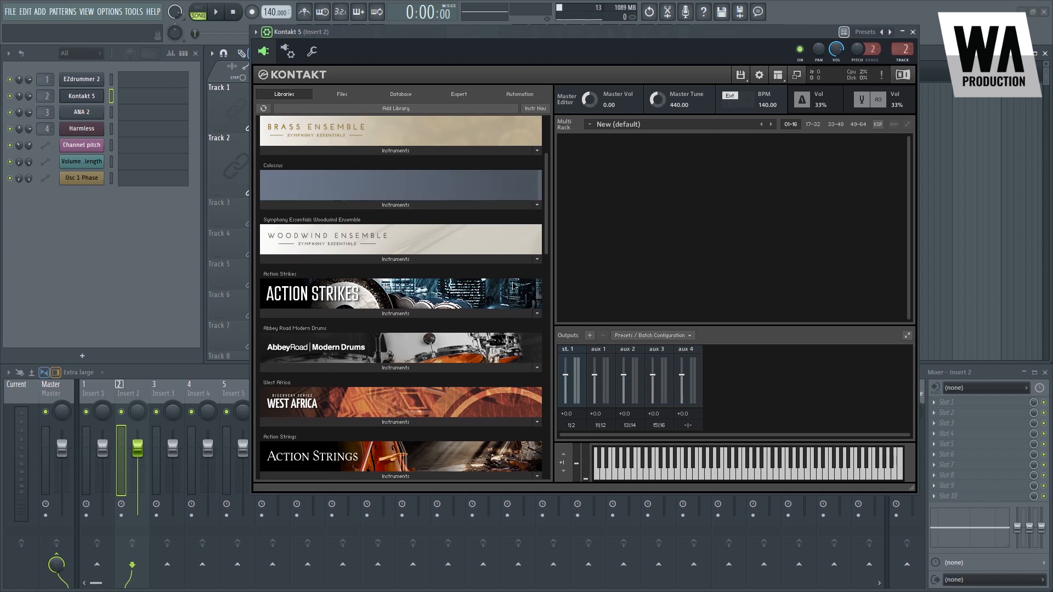
pyautogui.moveTo(408, 213)
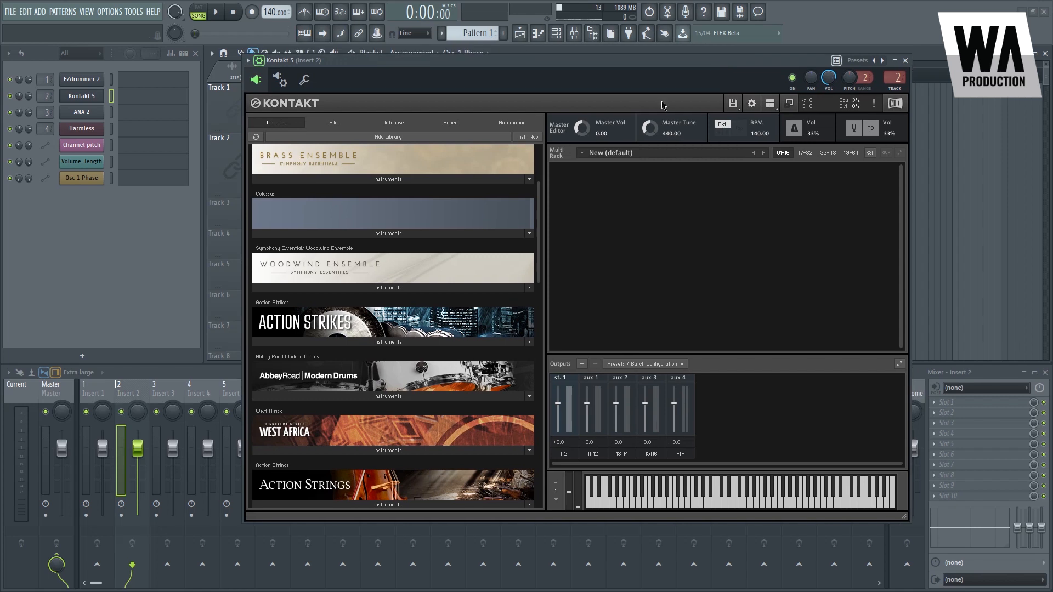
pyautogui.moveTo(641, 118)
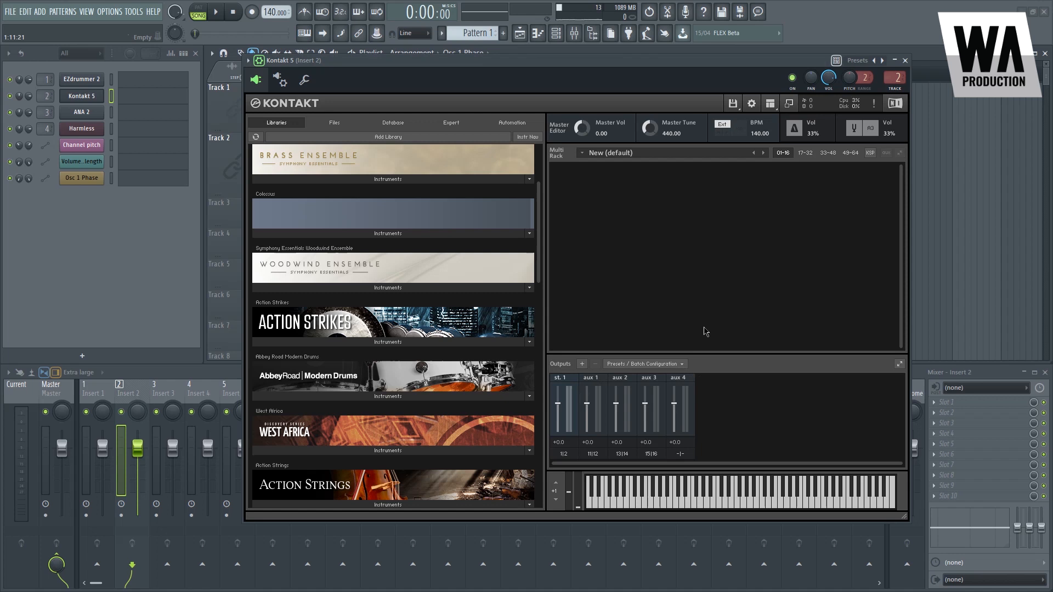
pyautogui.click(306, 80)
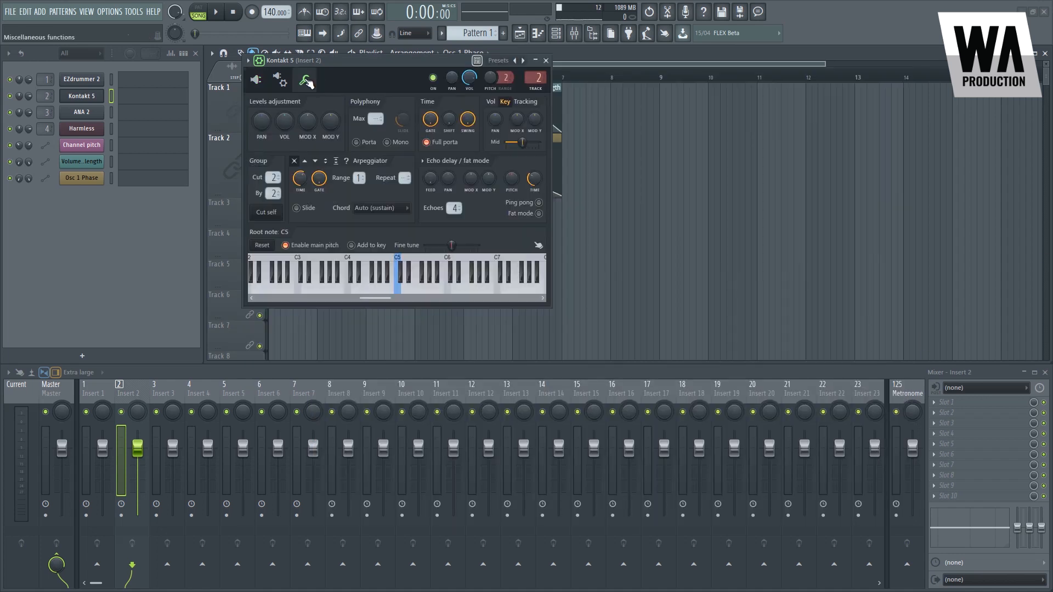
# Auto-map Kontakt 5's outputs to consecutive mixer inserts on the wrapper's Processing page
pyautogui.click(283, 80)
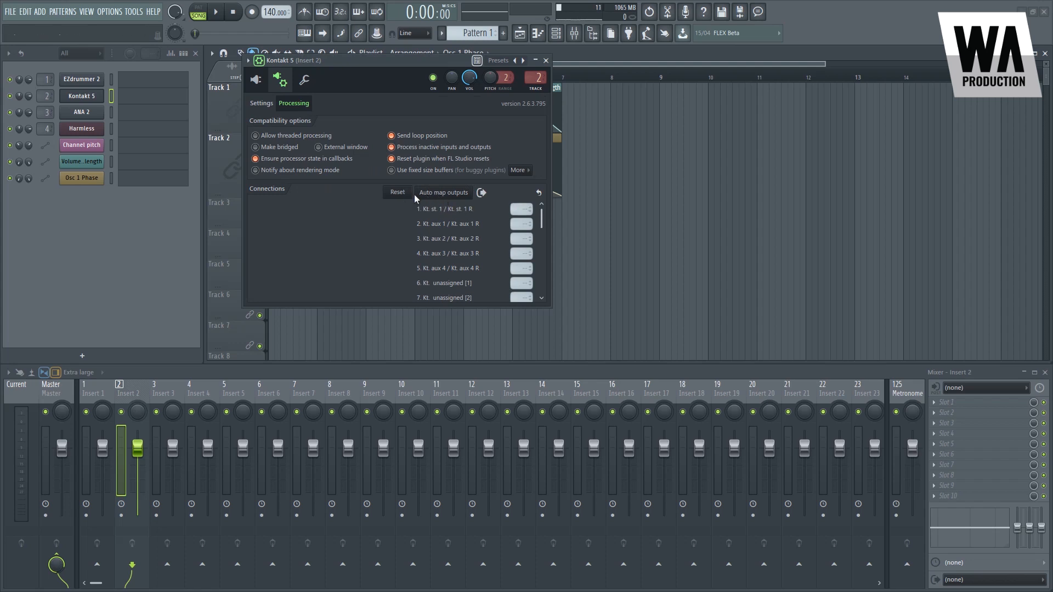
pyautogui.click(444, 193)
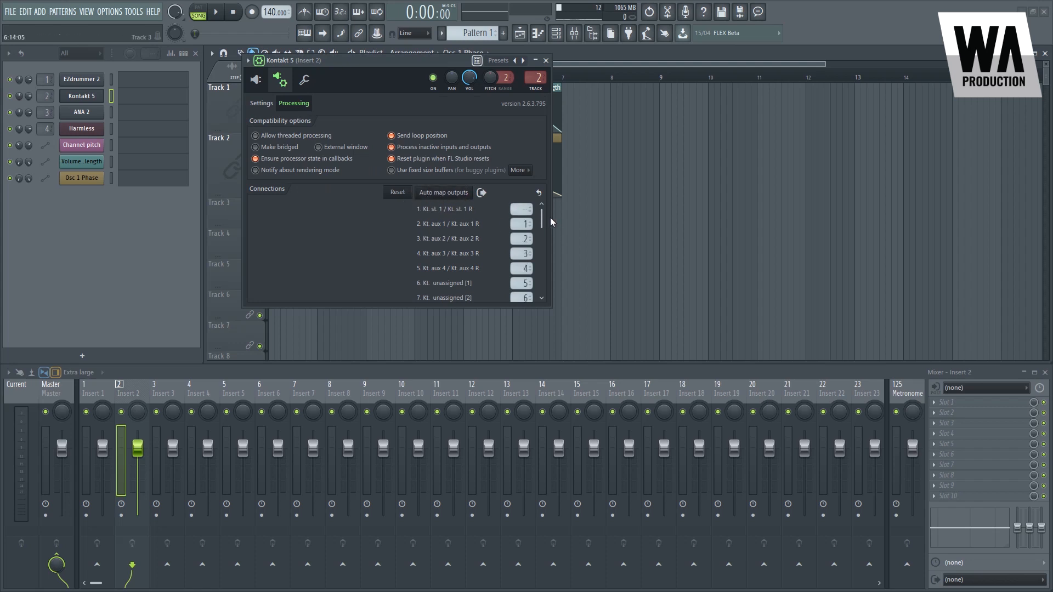